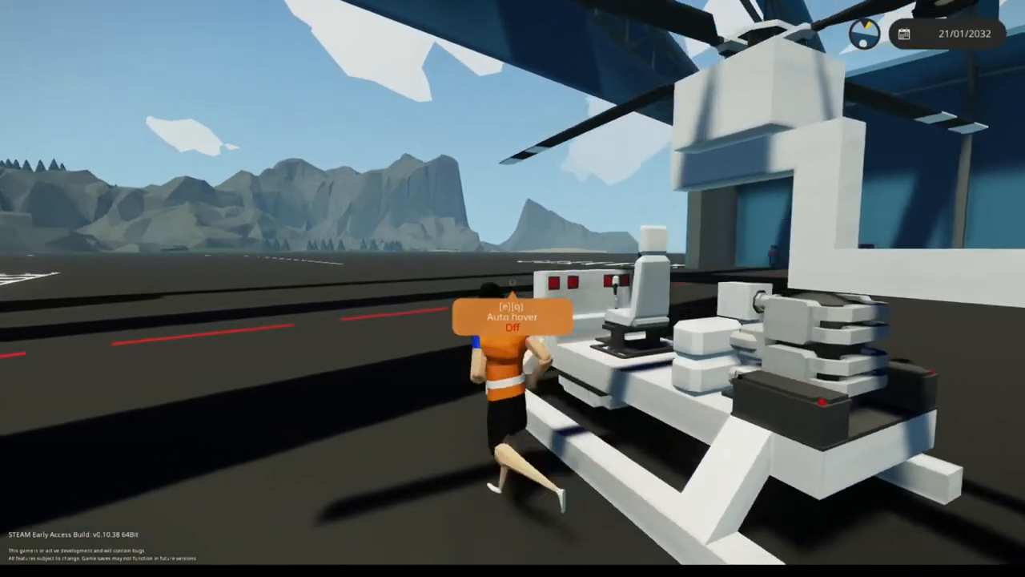
Interact with the workbench (E) to open the helicopter in the vehicle editor.
key("e")
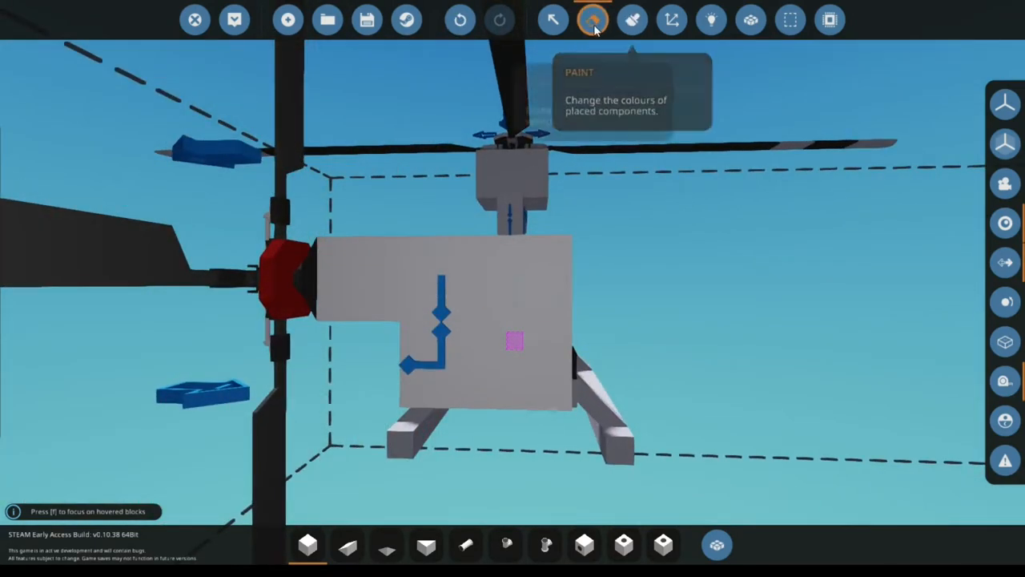
Switch from the Paint tool to logic mode so the seat, engine and rotor nodes show.
left_click(591, 19)
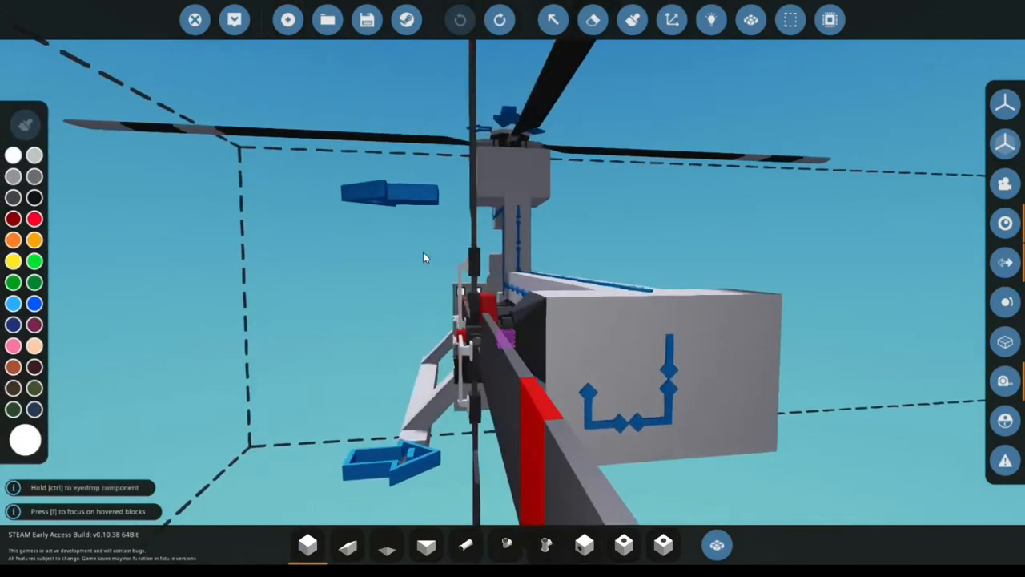
left_click(708, 19)
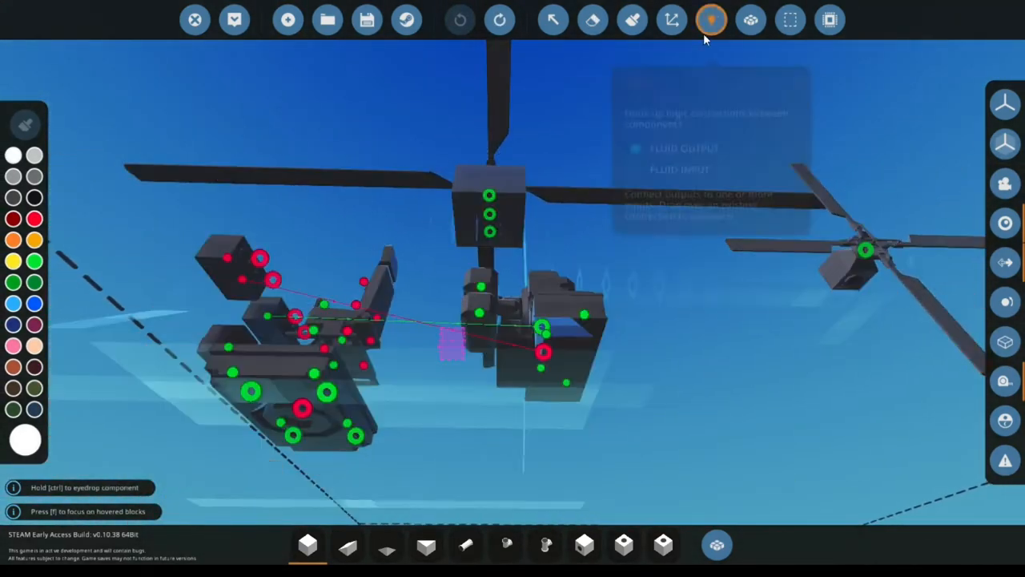
left_click(708, 18)
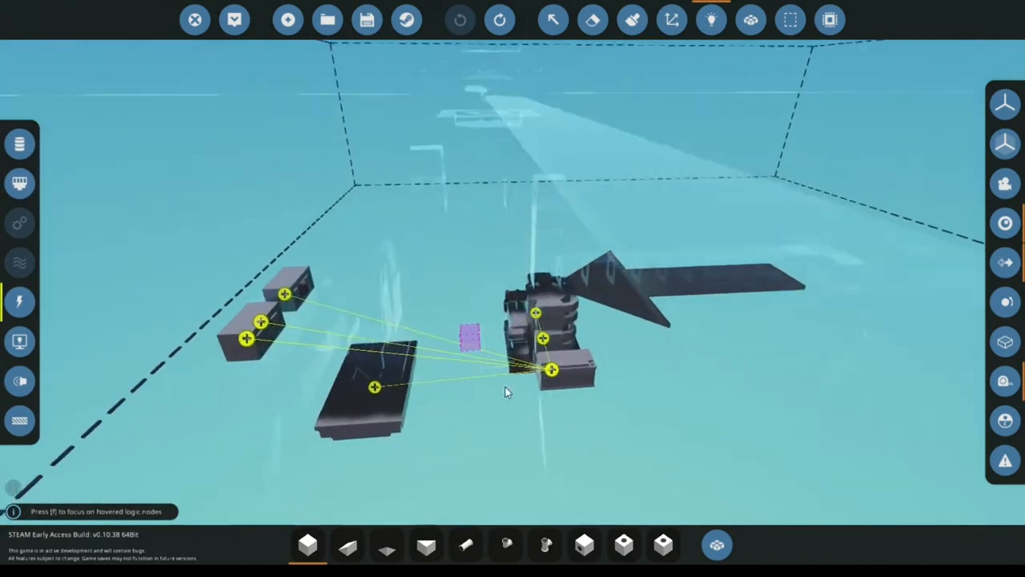
Link the seat's control outputs to the matching engine and rotor logic nodes.
left_click(706, 19)
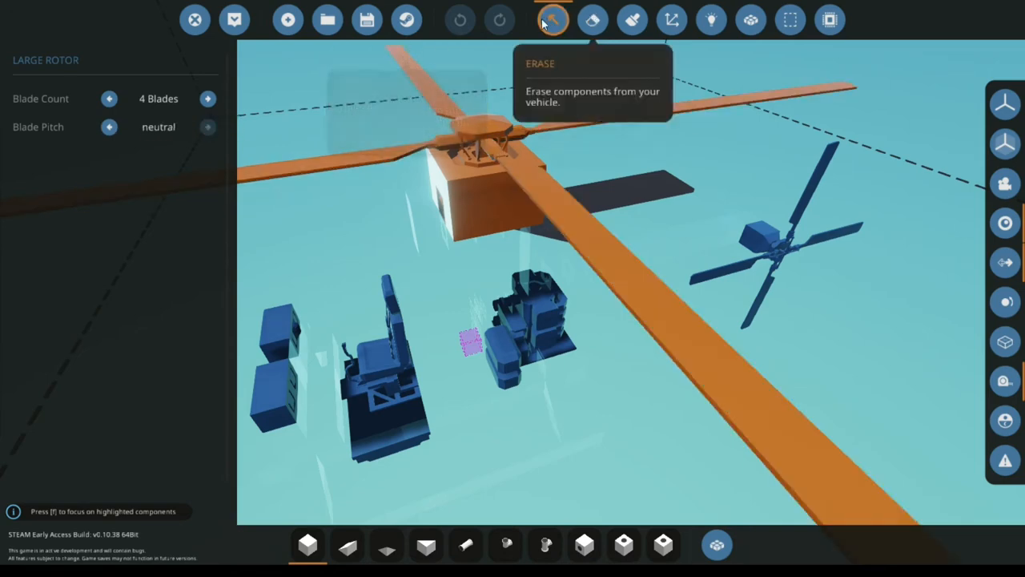
Return to the building view and spawn the finished helicopter in the hangar.
left_click(241, 20)
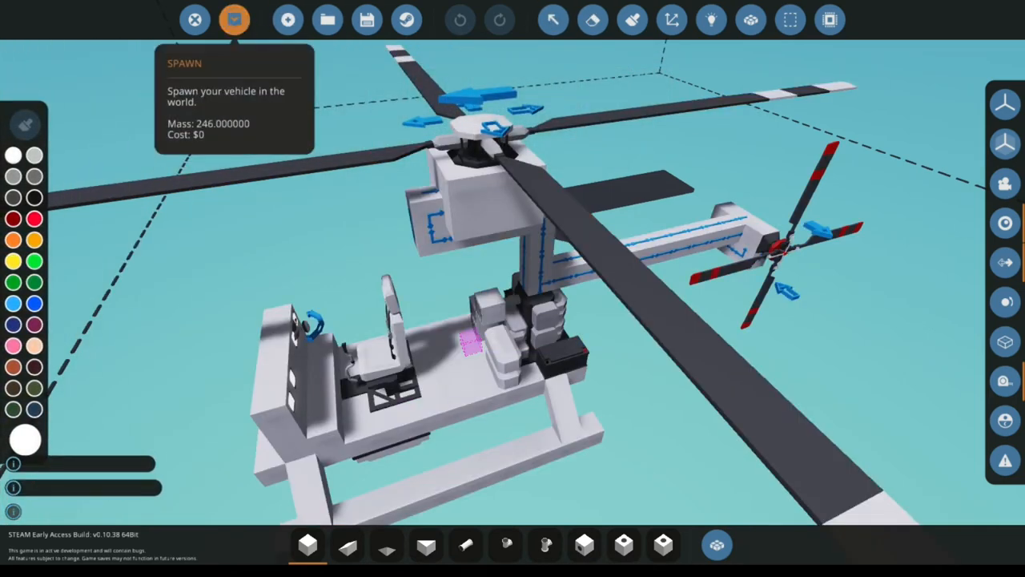
left_click(233, 19)
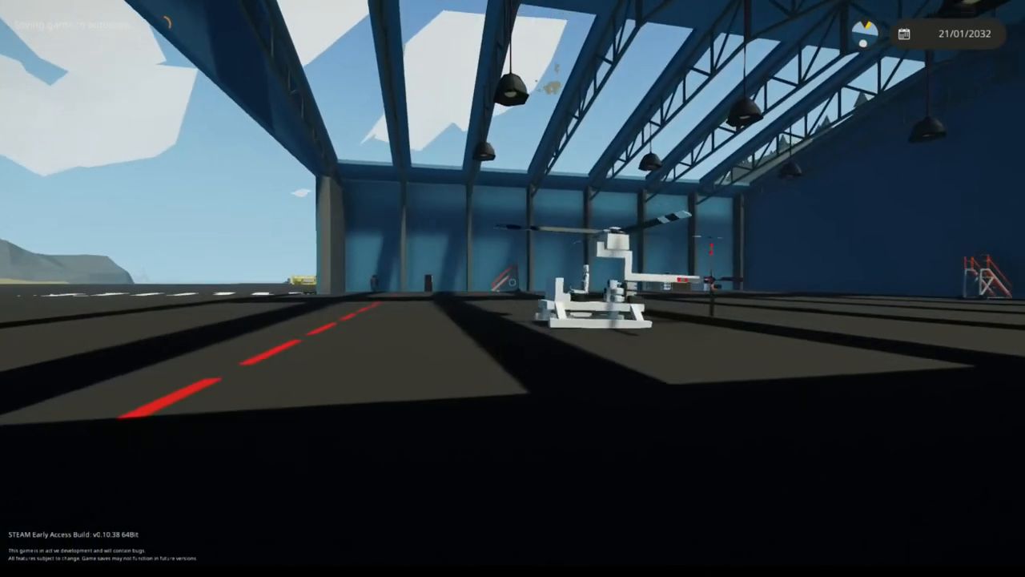